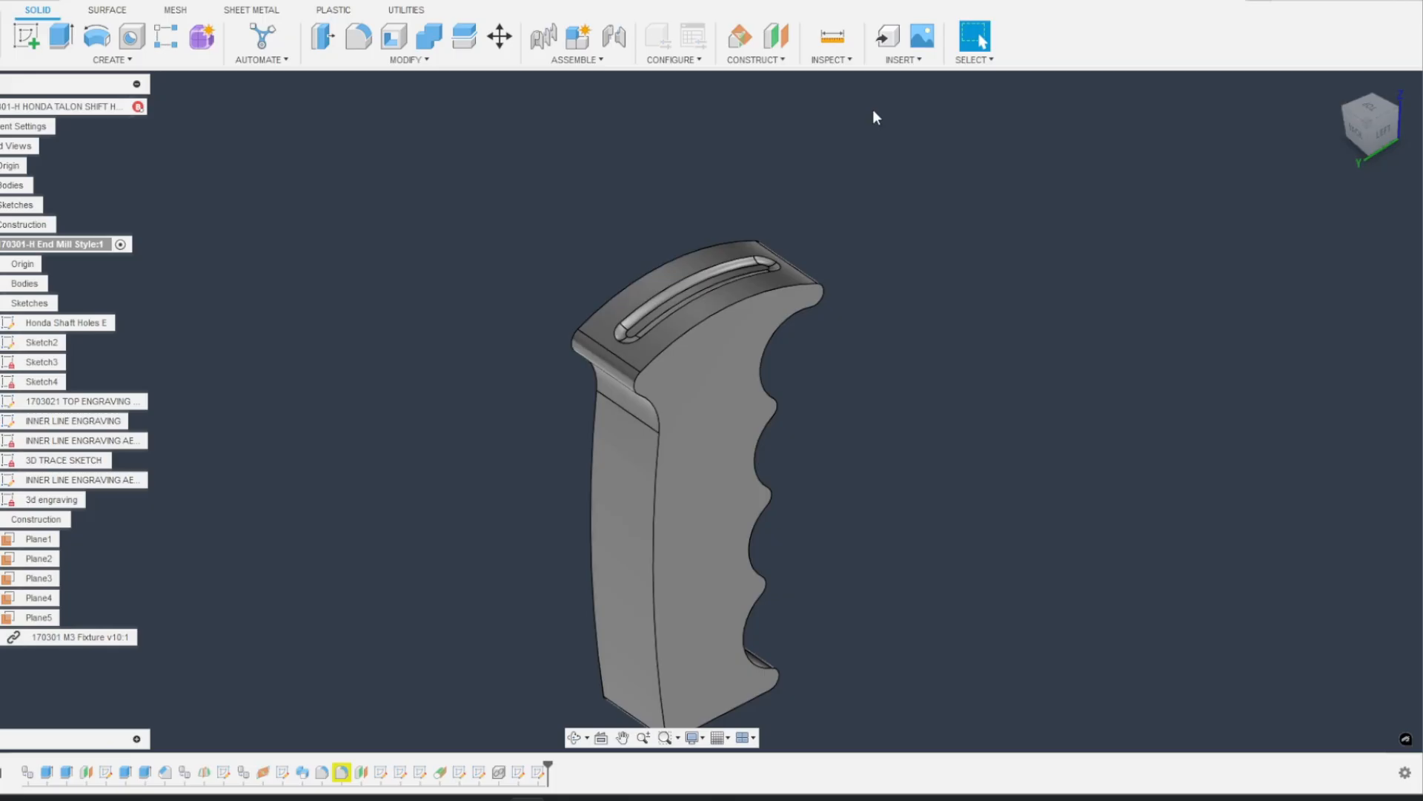
Step: Create Plane6 tangent to the handle's curved top face at 0 deg angle
{"action": "left_click", "coordinate": [755, 44]}
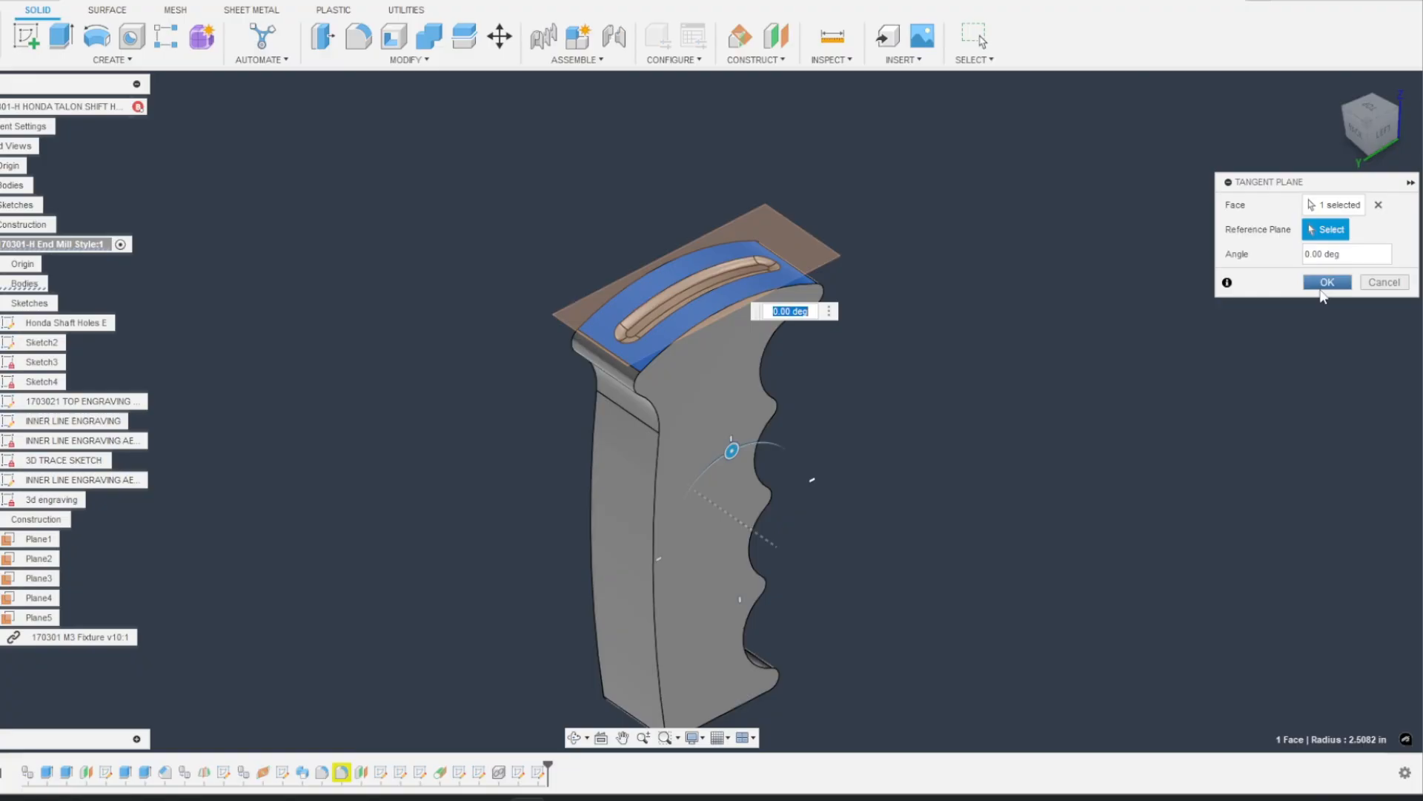
{"action": "left_click", "coordinate": [1327, 281]}
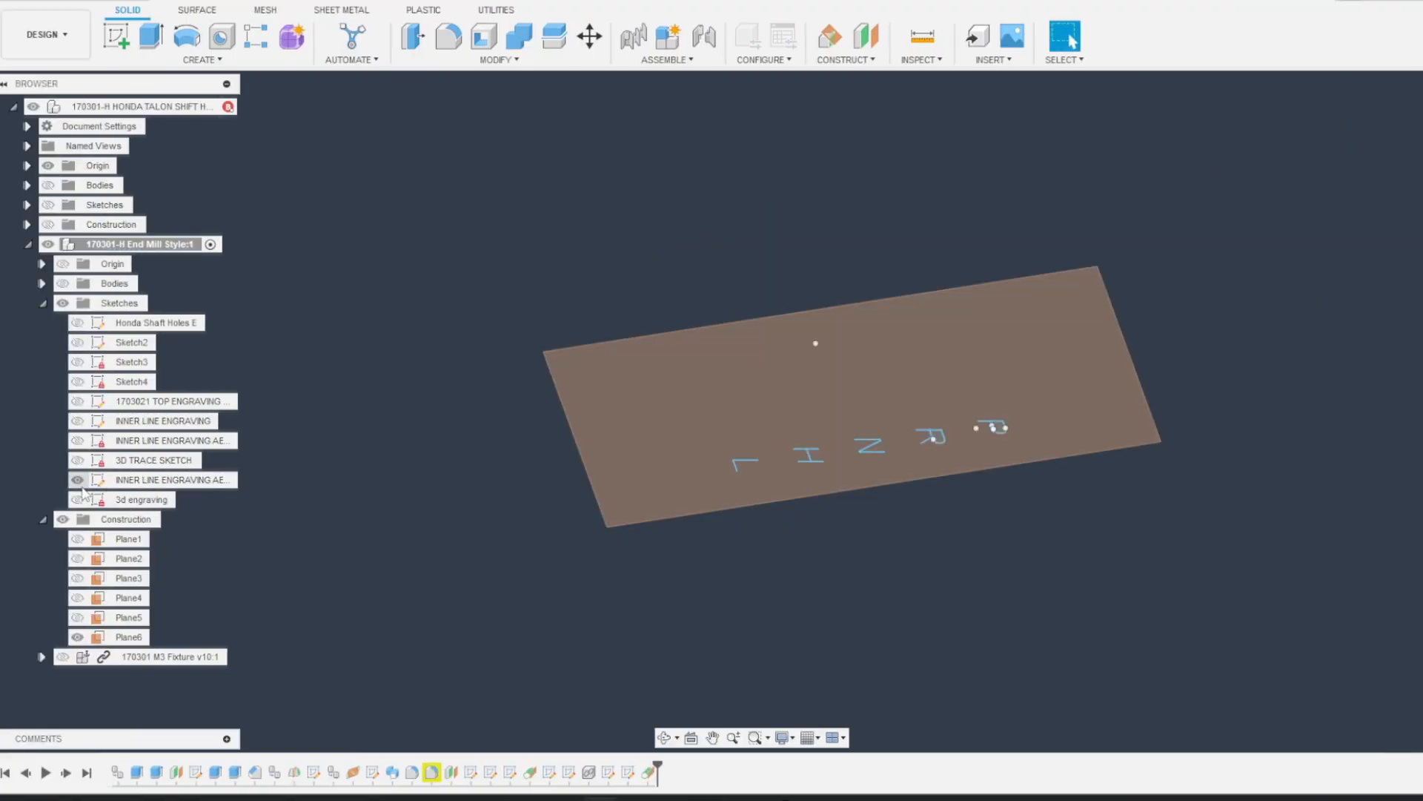
Step: Start Sketch10 on the tangent plane for the shift letters
{"action": "left_click", "coordinate": [128, 636]}
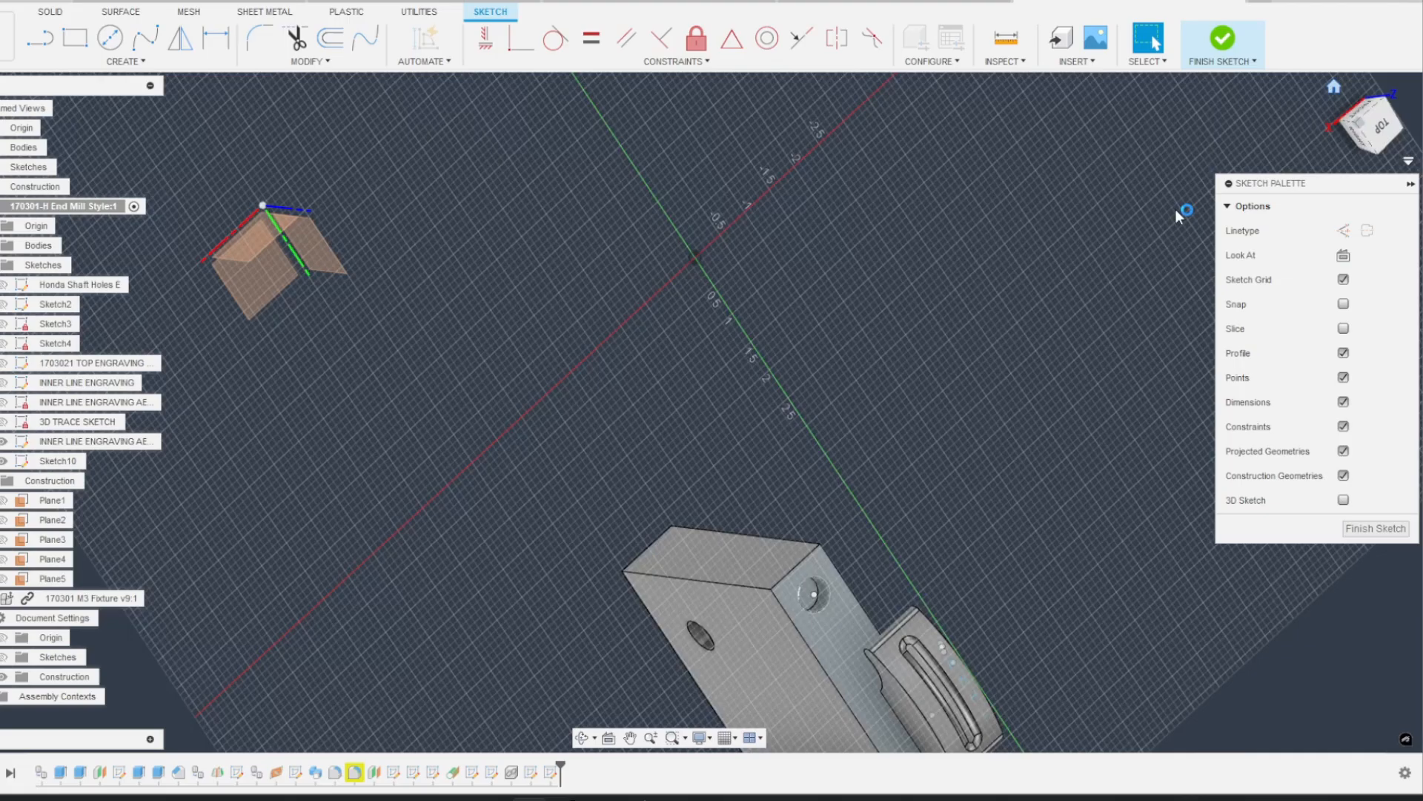
Step: Project the 25 P R N H L letter curves onto the curved top face and finish the sketch
{"action": "left_click", "coordinate": [125, 61]}
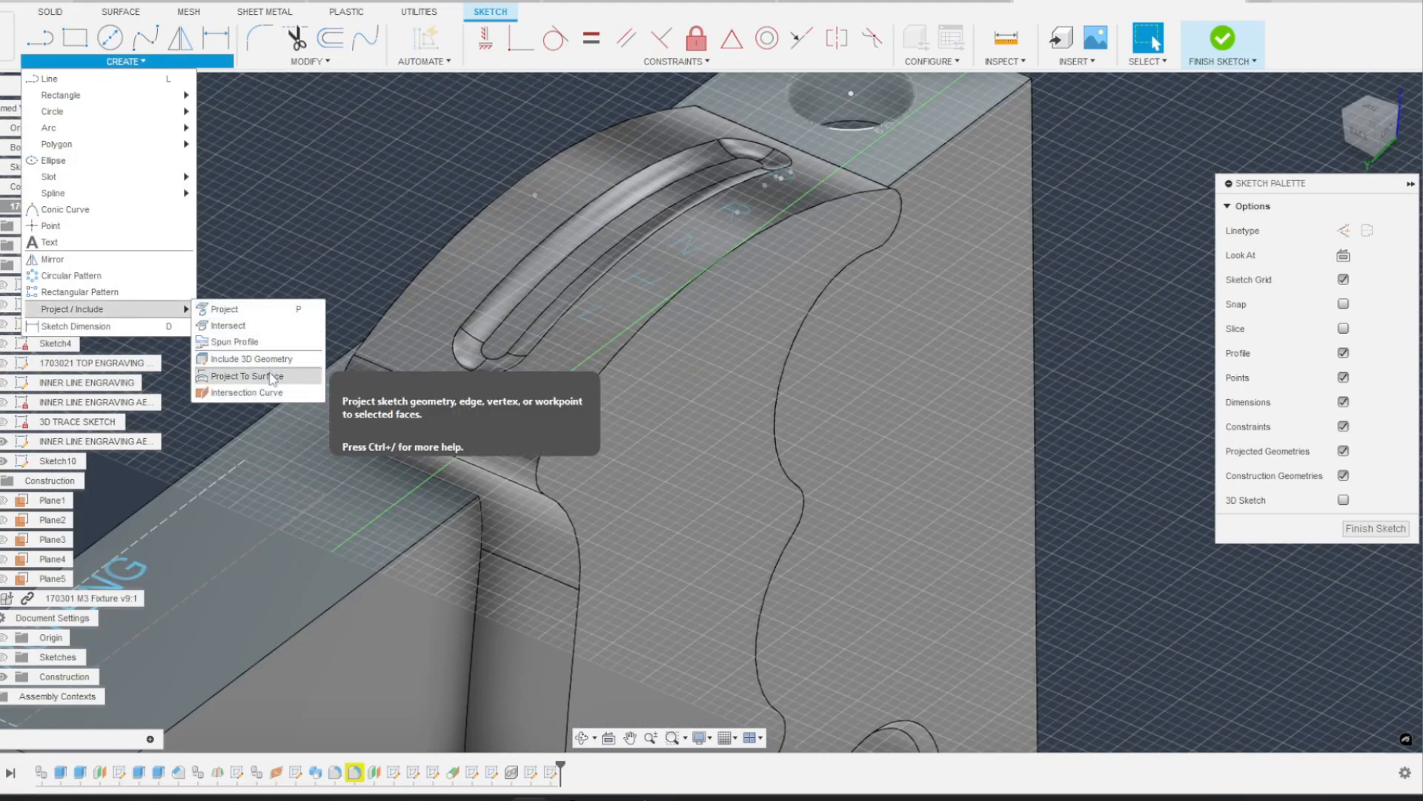
{"action": "left_click", "coordinate": [245, 376]}
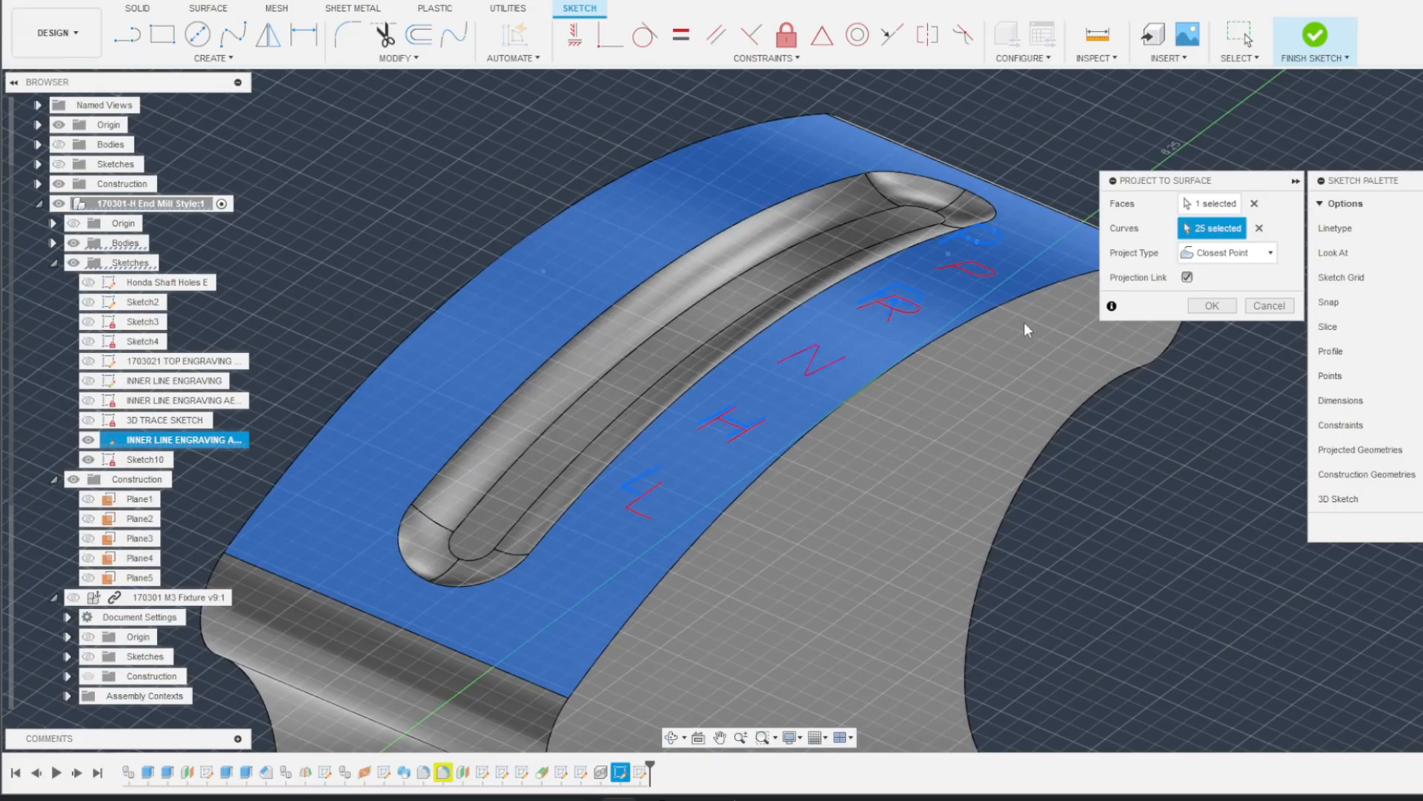
{"action": "left_click", "coordinate": [1211, 305]}
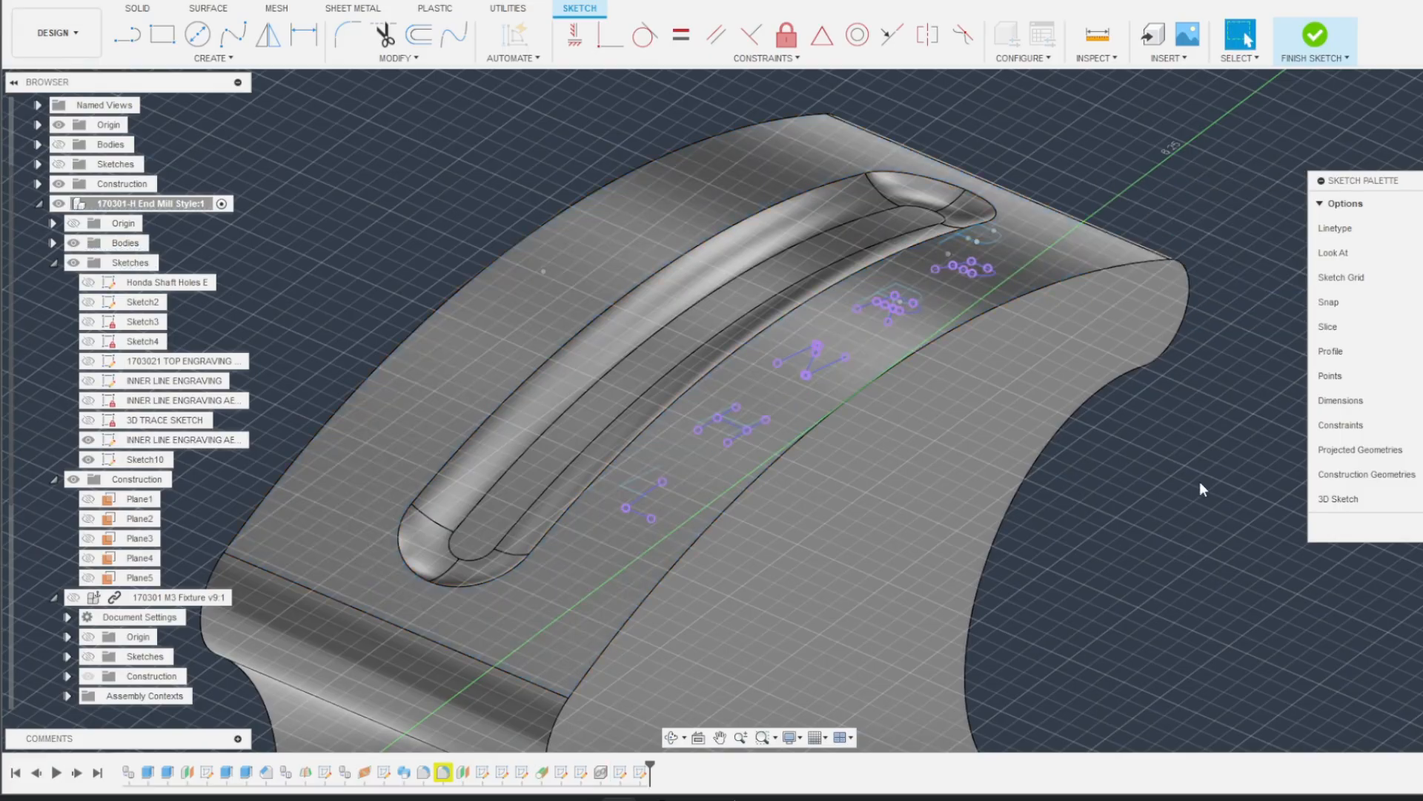
{"action": "left_click", "coordinate": [1314, 35]}
{"action": "type", "text": "3d engraving"}
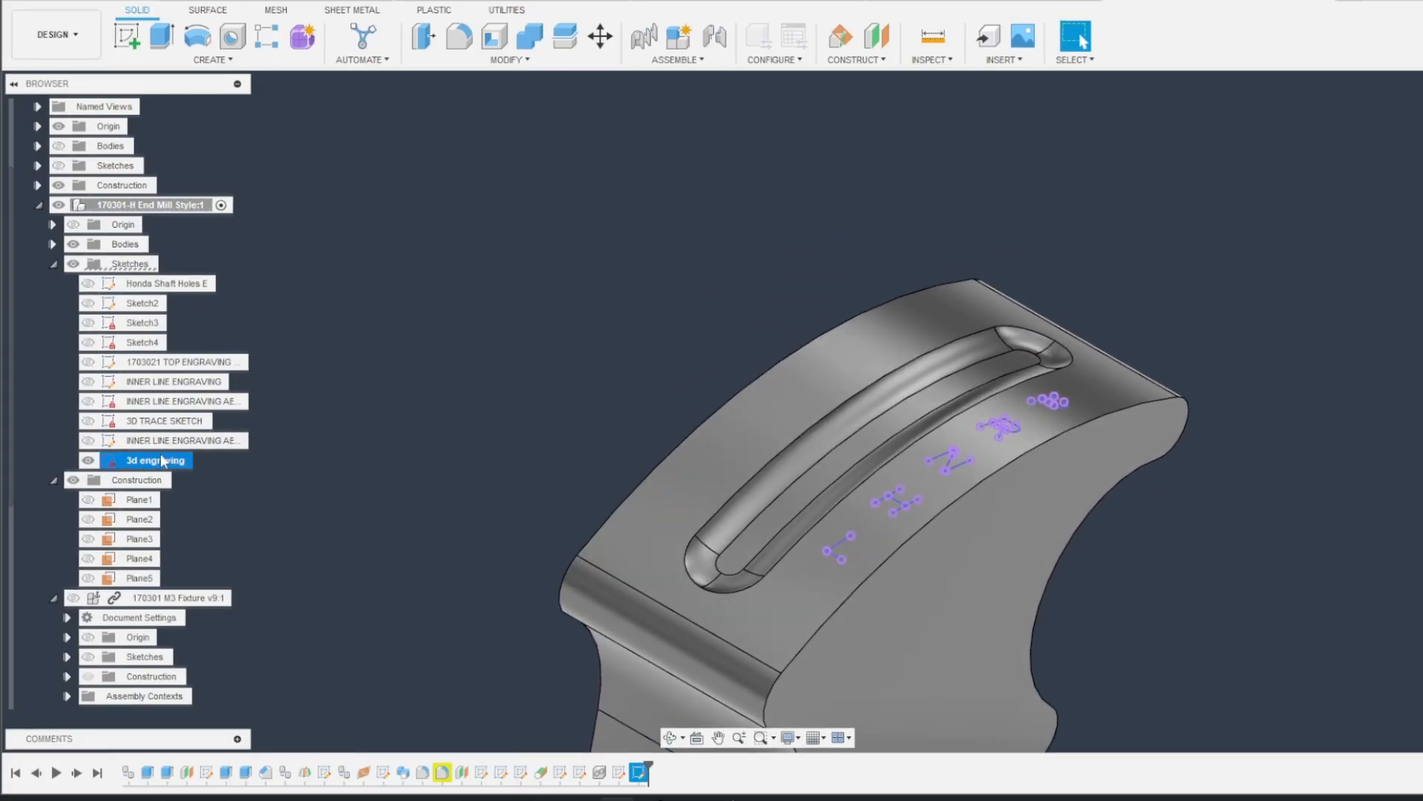
Step: Switch to Manufacture and expand setup M-3 showing Parallel1 and Trace6
{"action": "left_click", "coordinate": [54, 34]}
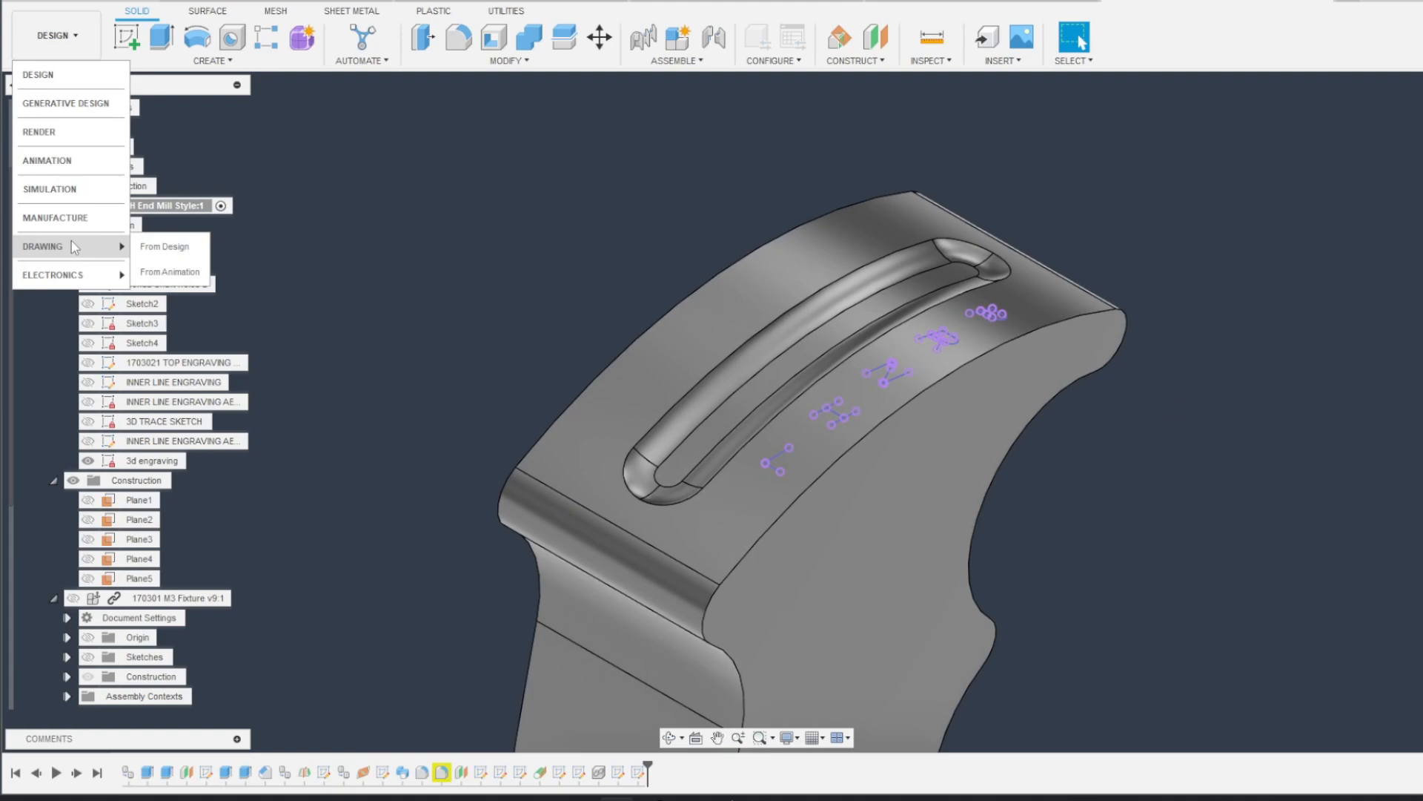
{"action": "left_click", "coordinate": [54, 217]}
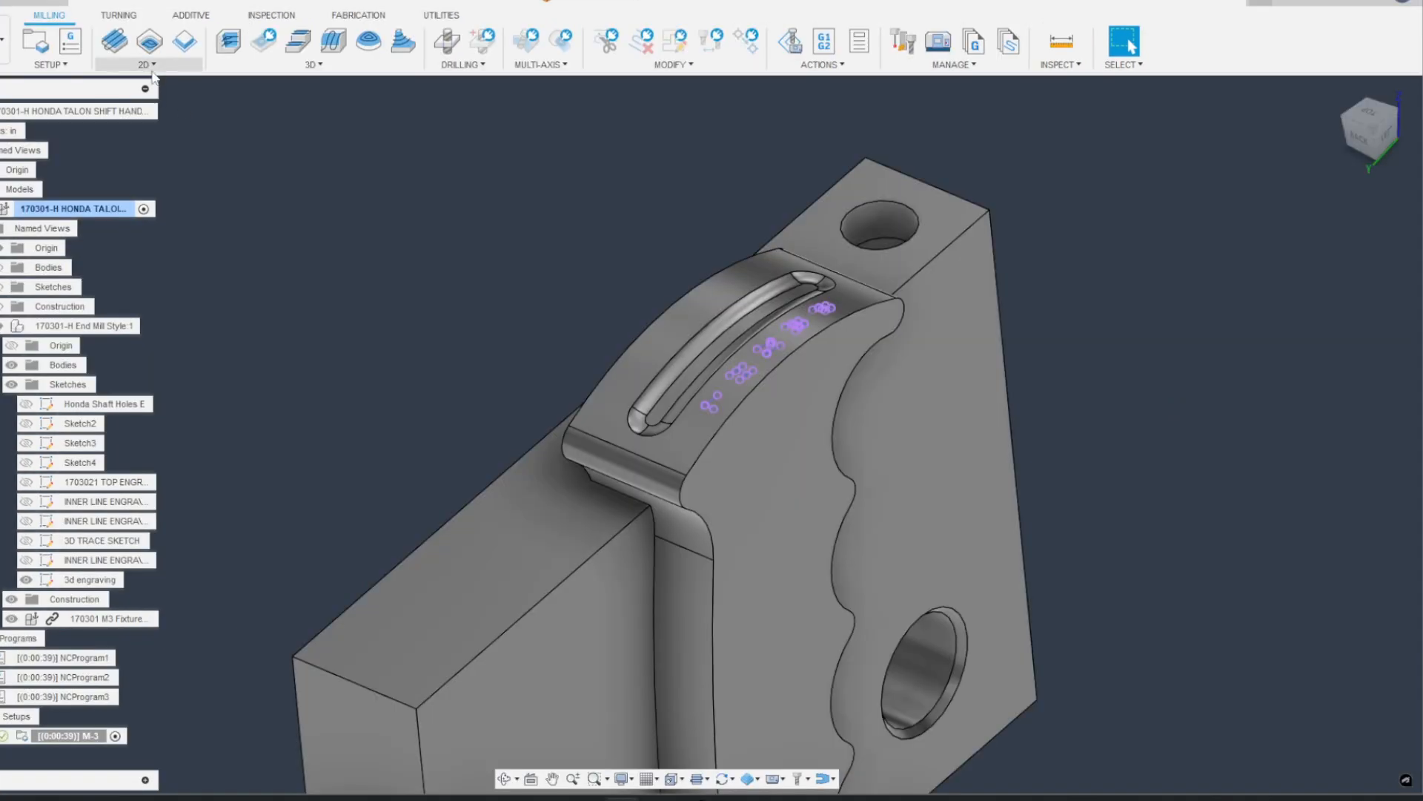
{"action": "left_click", "coordinate": [146, 48]}
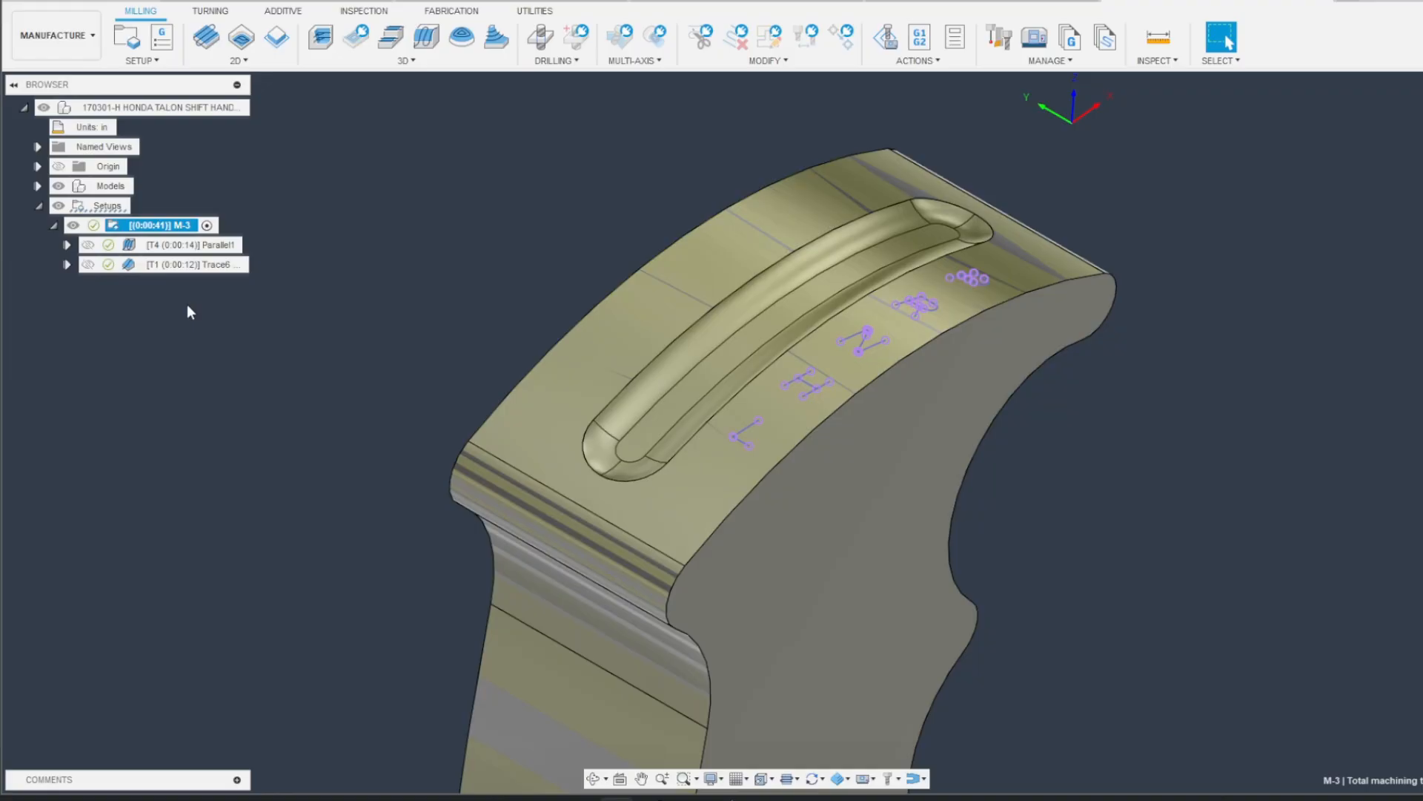
Step: Select the projected letter curves as open chains for the Trace6 toolpath geometry
{"action": "double_click", "coordinate": [191, 264]}
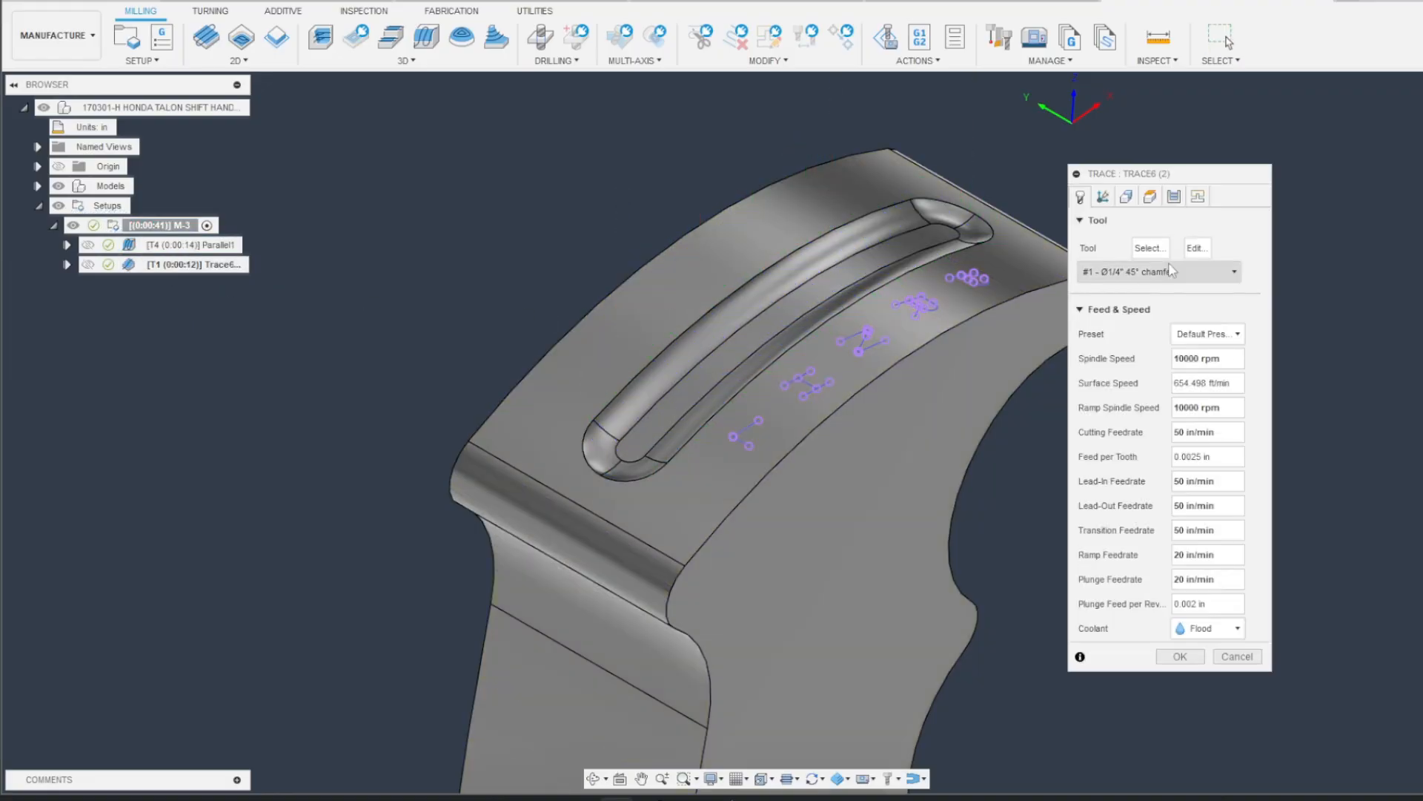
{"action": "left_click", "coordinate": [1126, 196]}
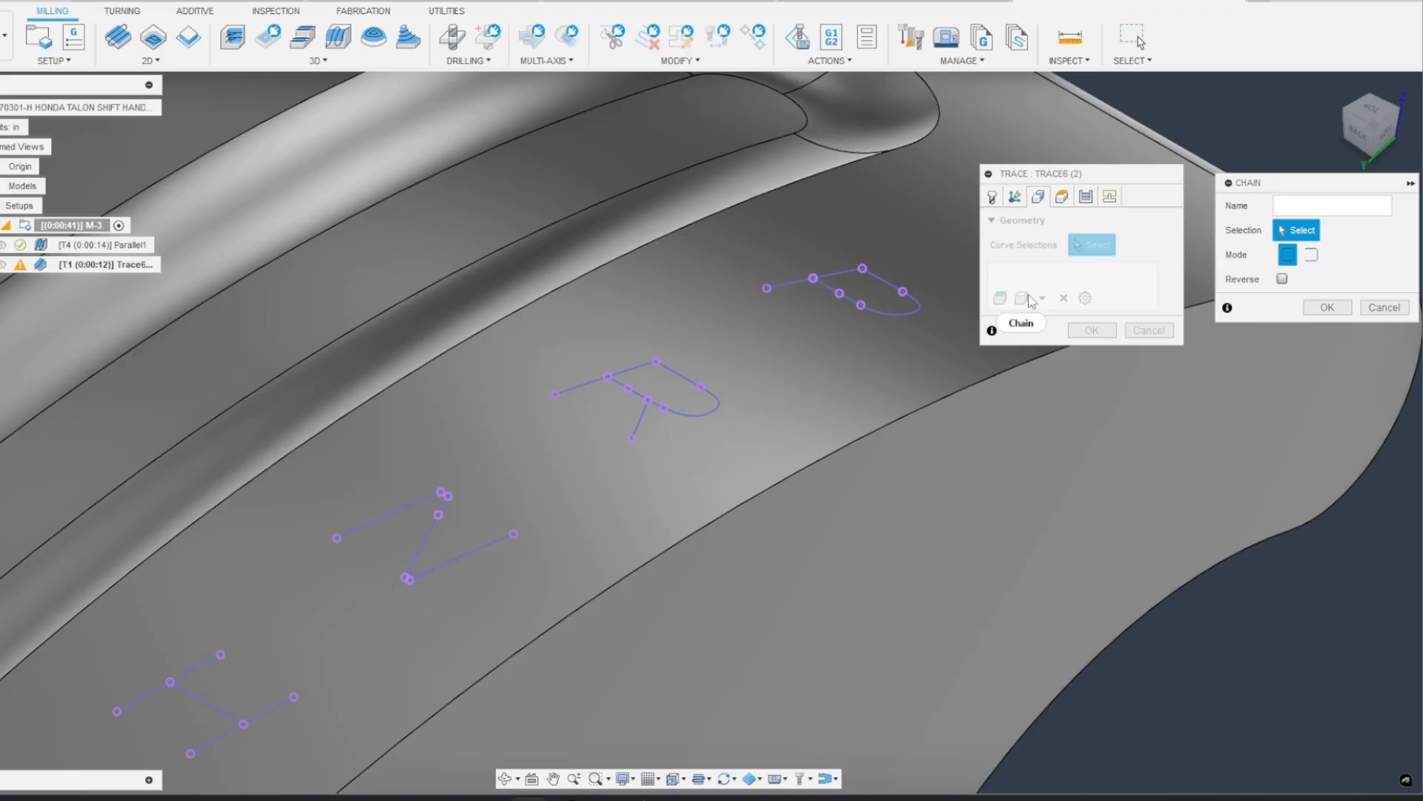
{"action": "left_click", "coordinate": [789, 288]}
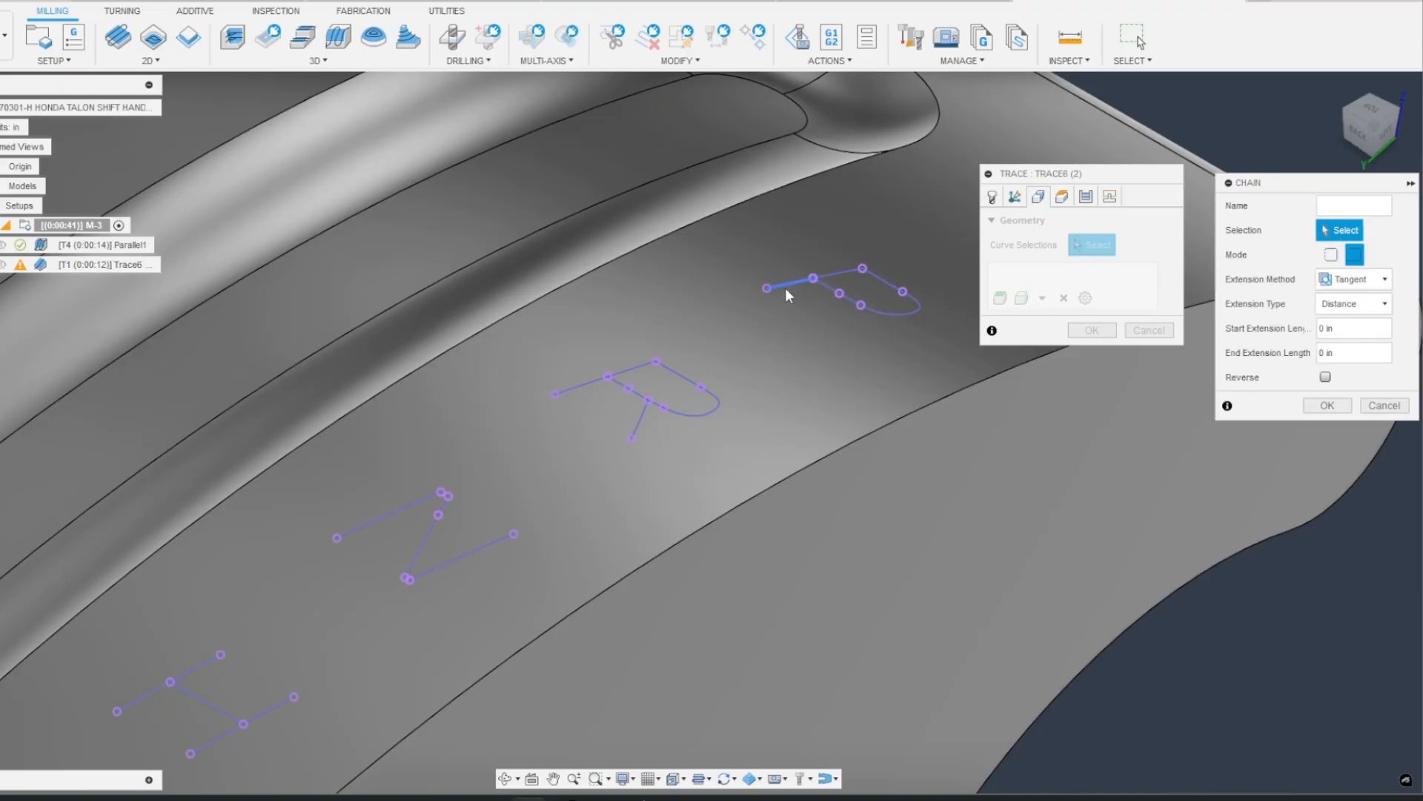
{"action": "left_click", "coordinate": [790, 287]}
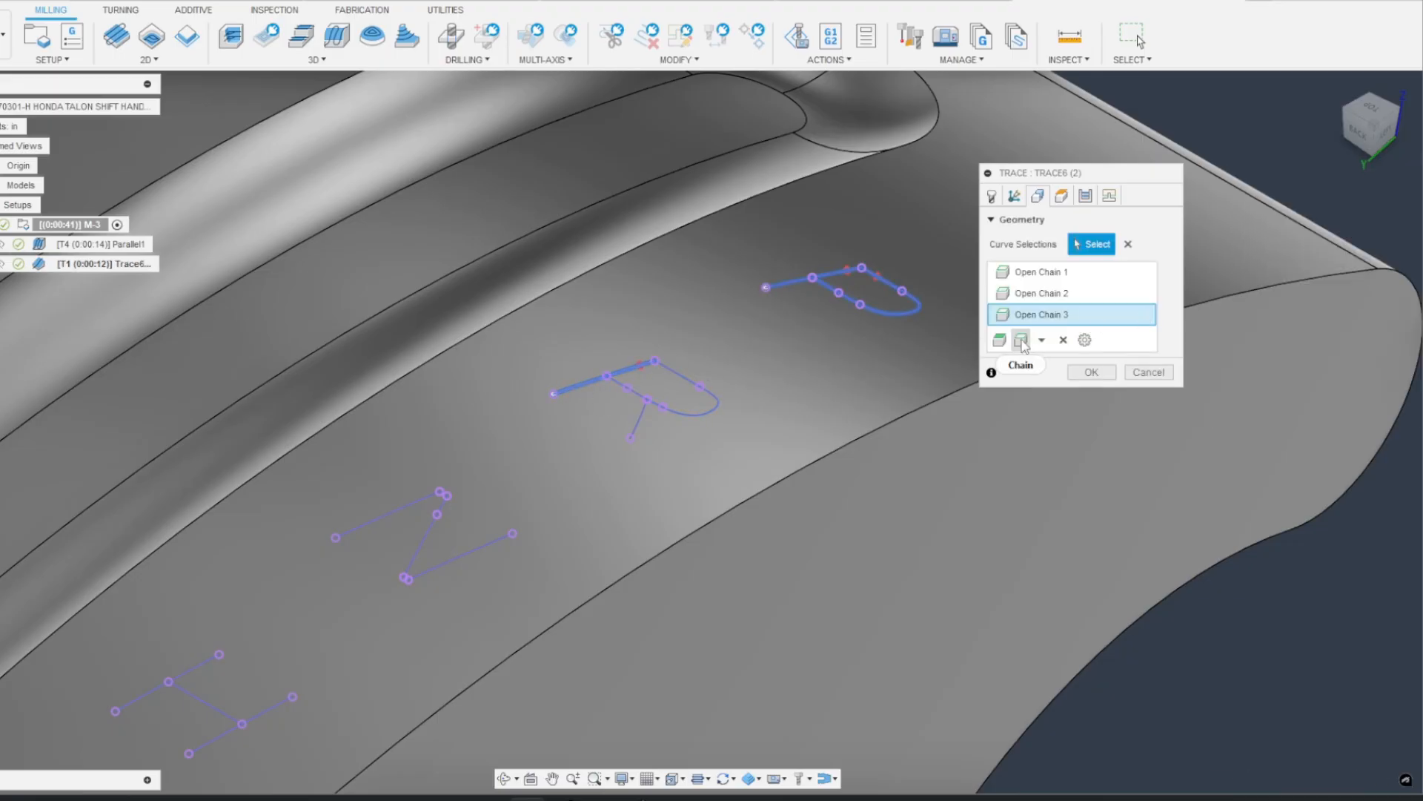
{"action": "left_click", "coordinate": [1022, 340]}
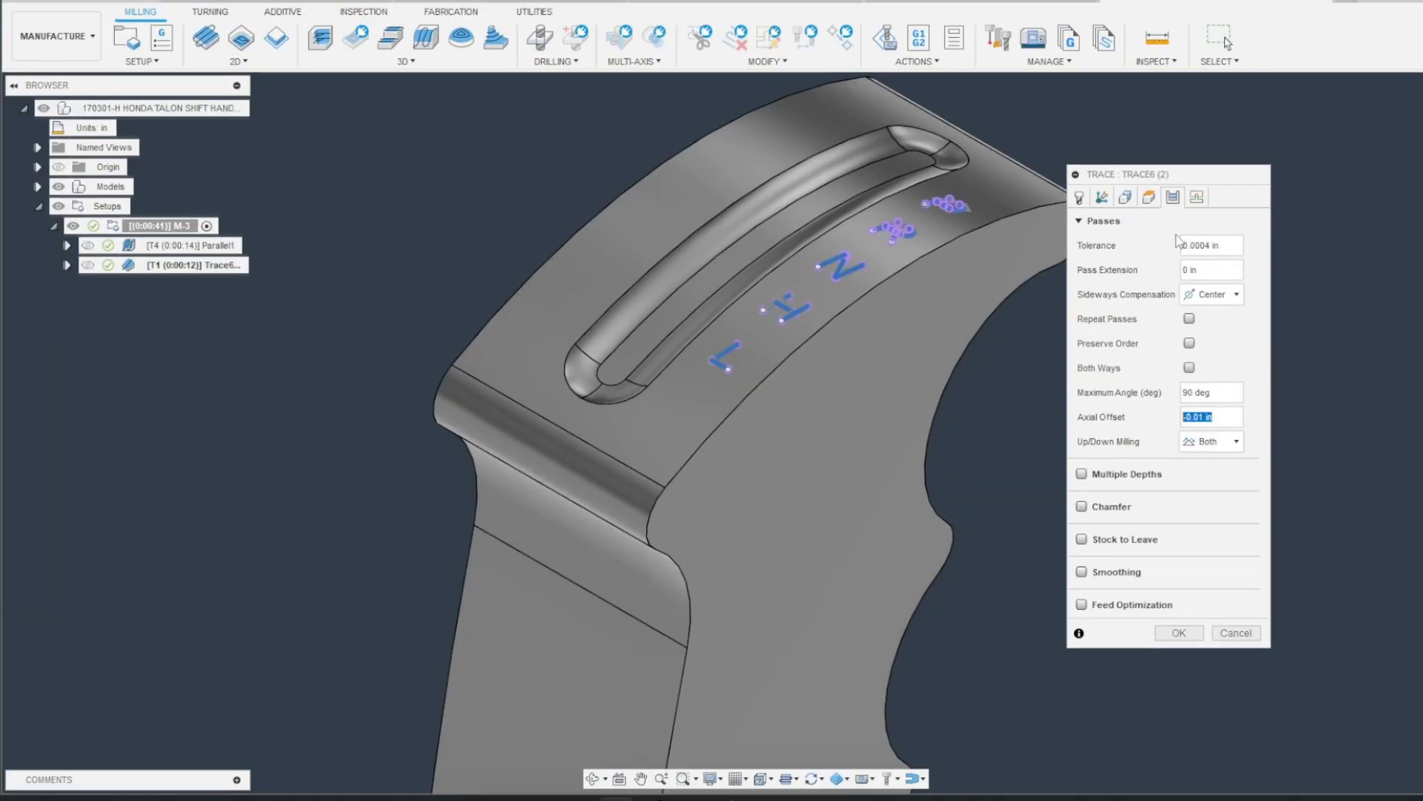
Step: Apply Trace6 with -0.01 in axial offset and play the M-3 machine simulation
{"action": "left_click", "coordinate": [1177, 632]}
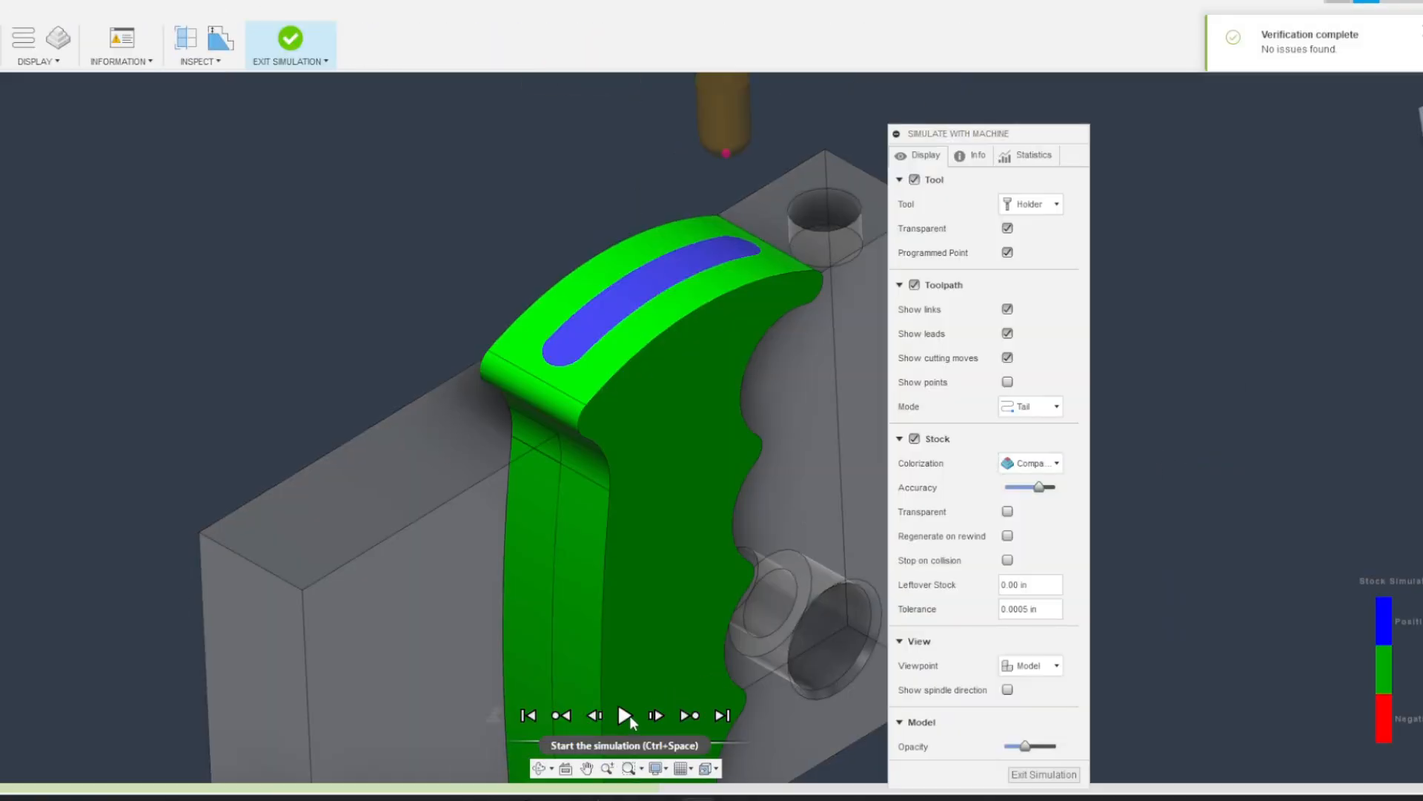
{"action": "left_click", "coordinate": [628, 715]}
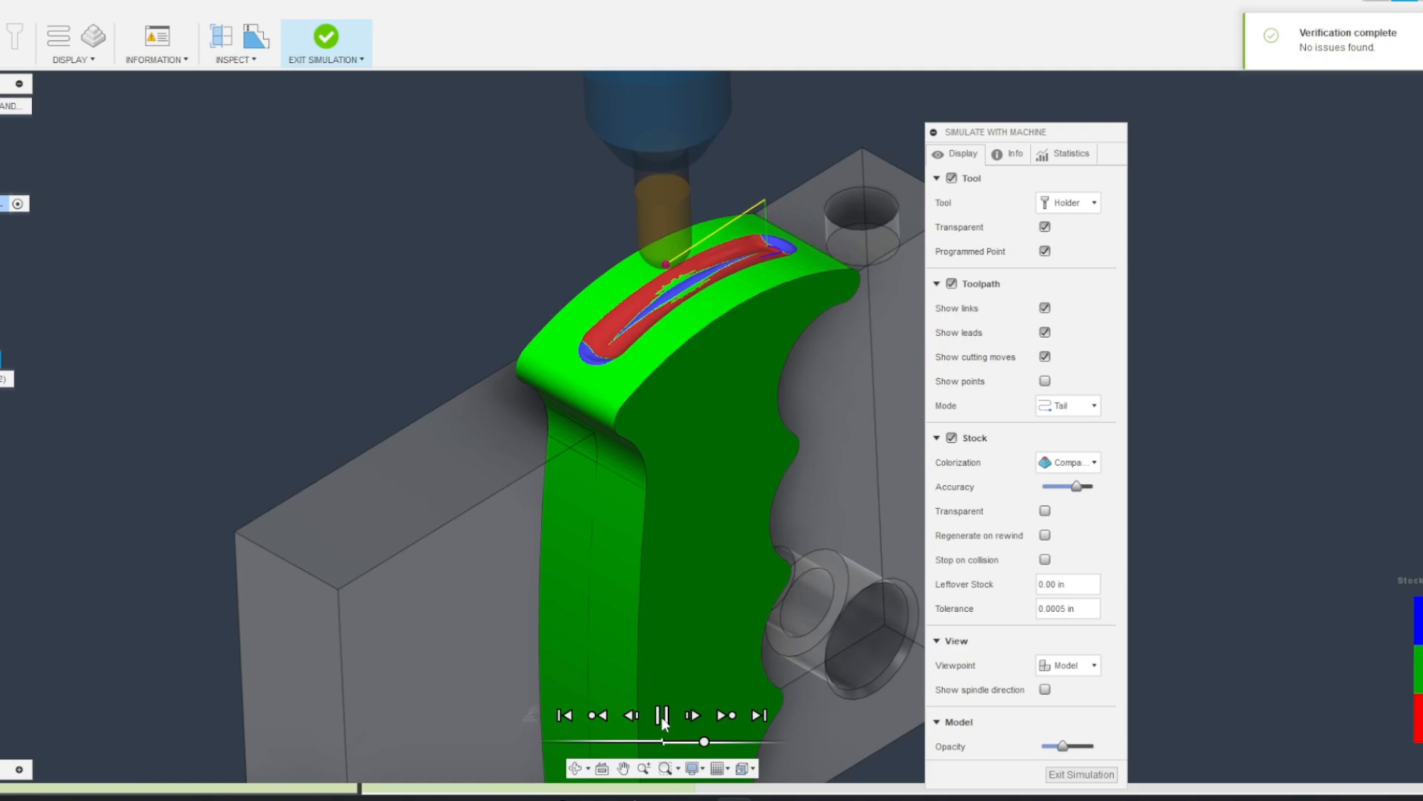